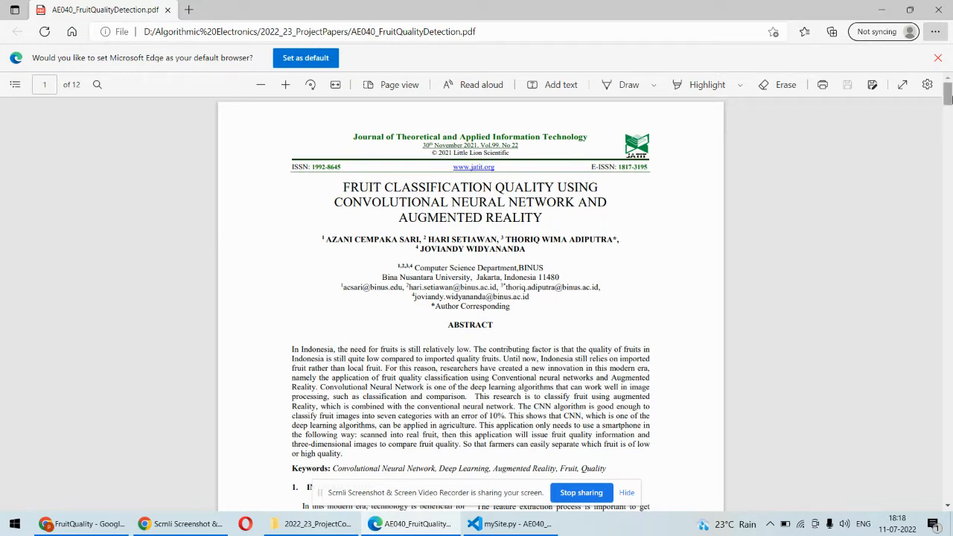
Step: Page down the PDF to section 17, Experiment Result, on page 8
scroll("down", 3)
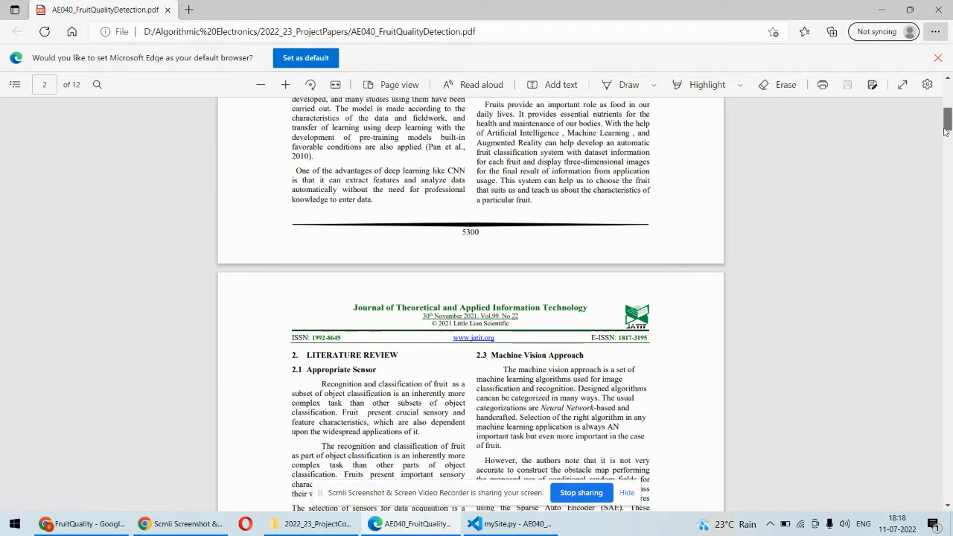
scroll("down", 3)
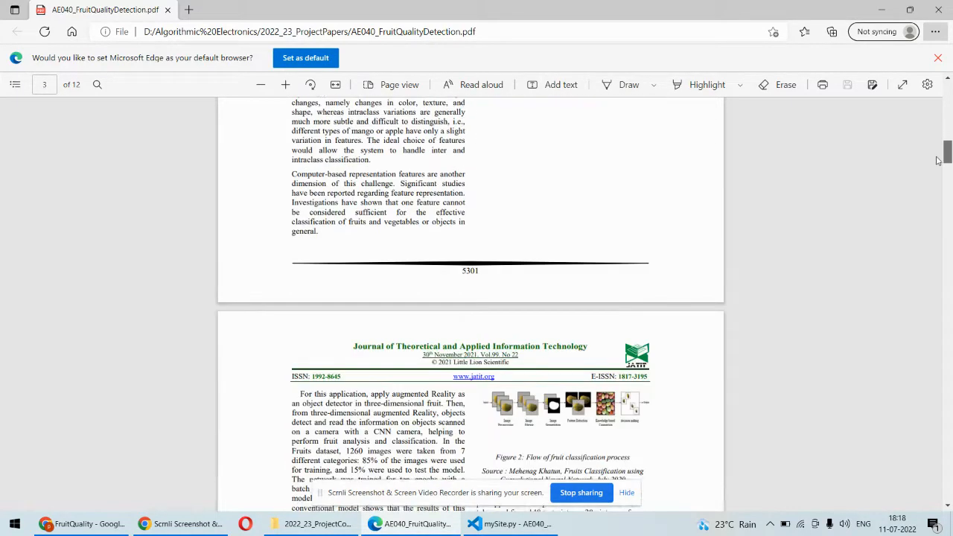
scroll("down", 3)
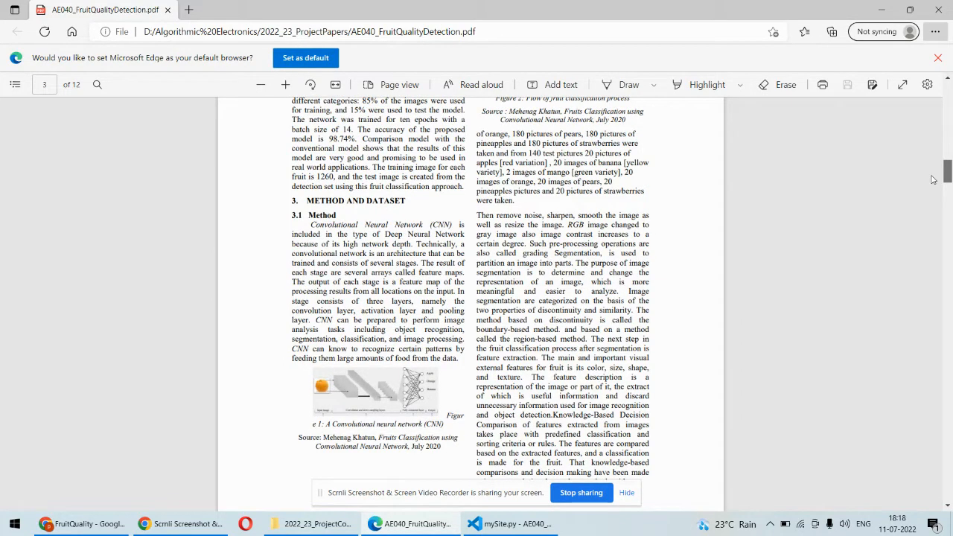
scroll("down", 3)
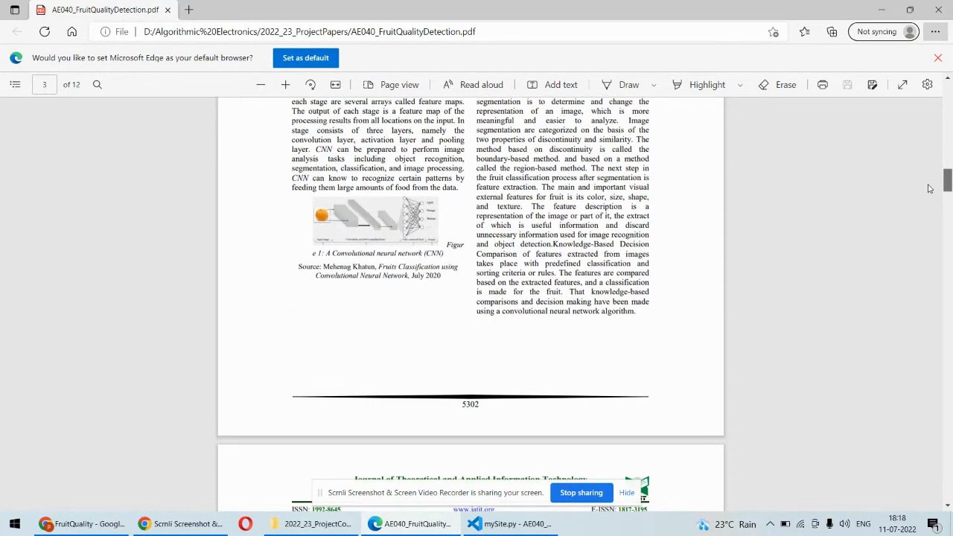
scroll("down", 3)
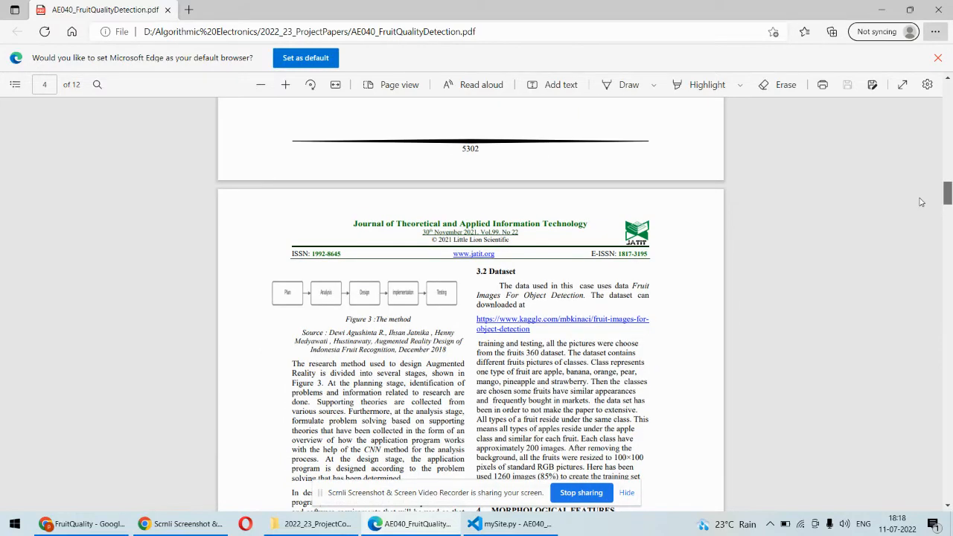
scroll("down", 3)
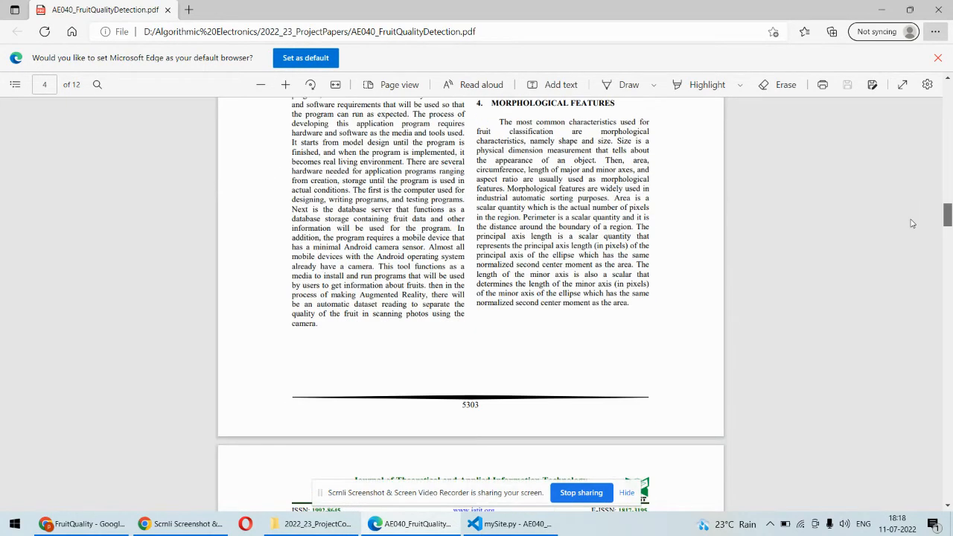
scroll("down", 3)
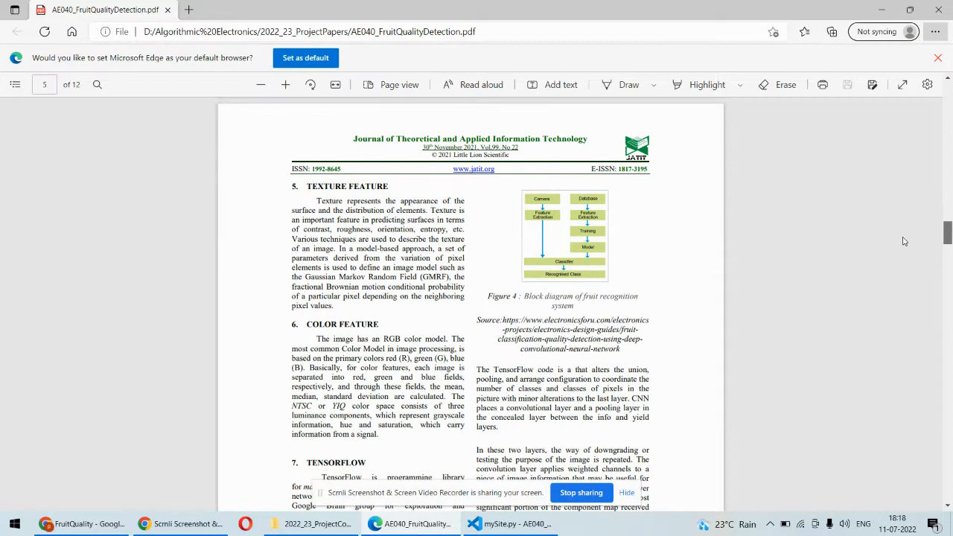
scroll("down", 3)
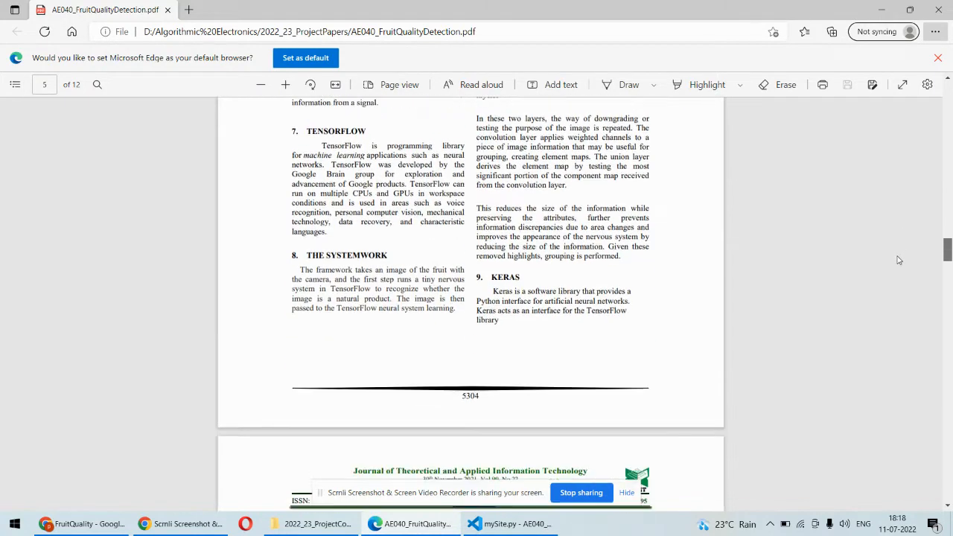
scroll("down", 3)
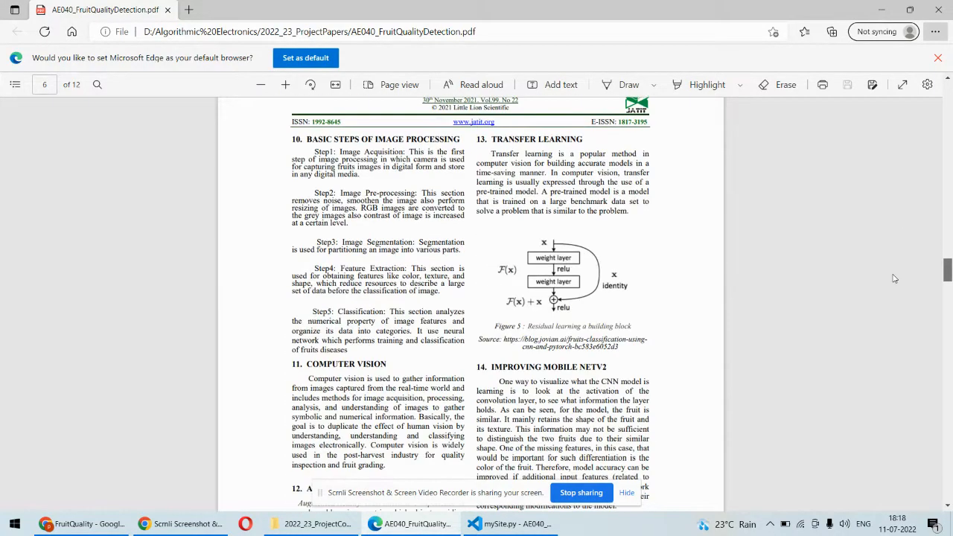
scroll("down", 3)
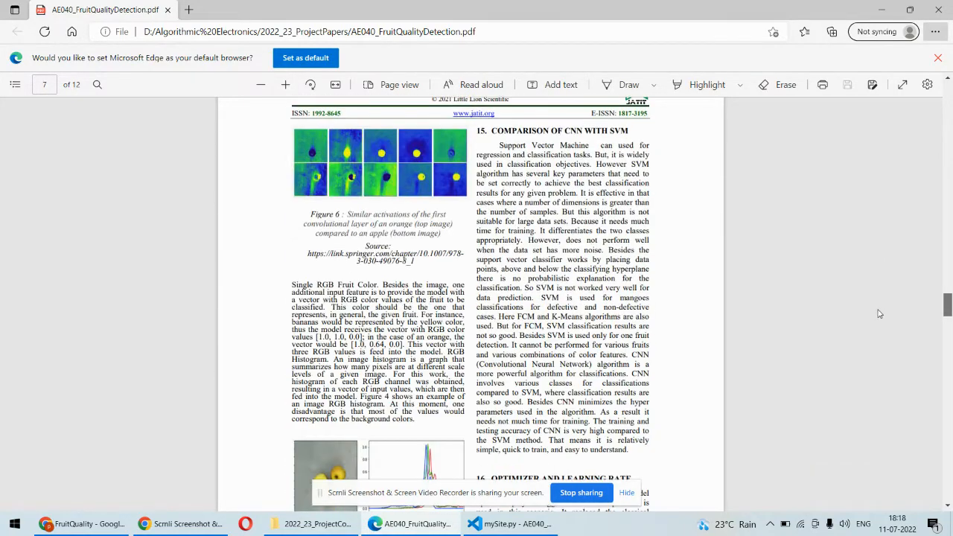
scroll("down", 3)
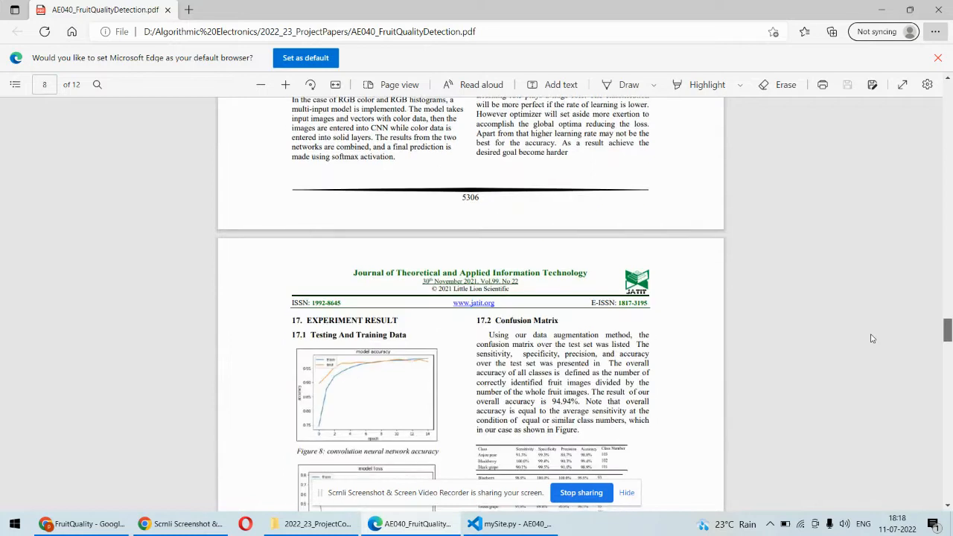
scroll("down", 3)
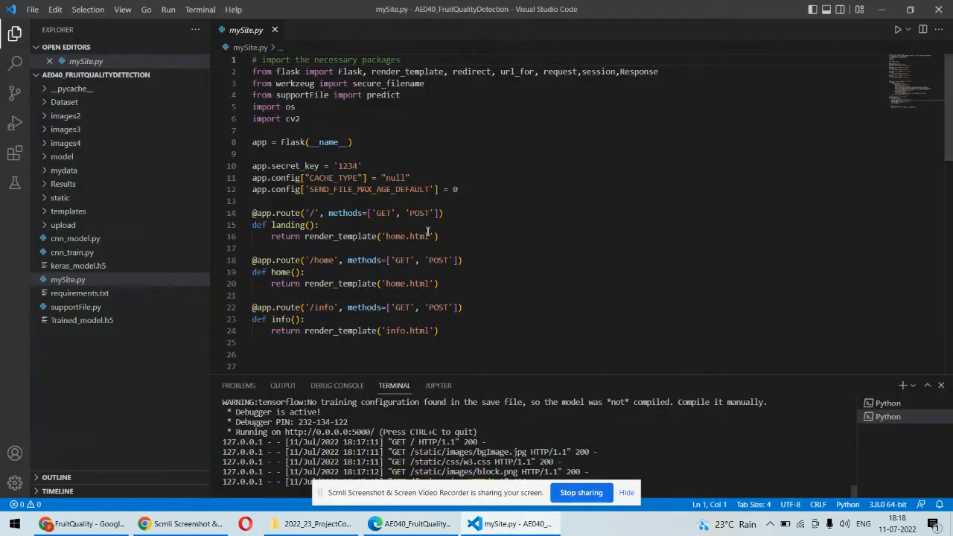
mouse_move(82, 143)
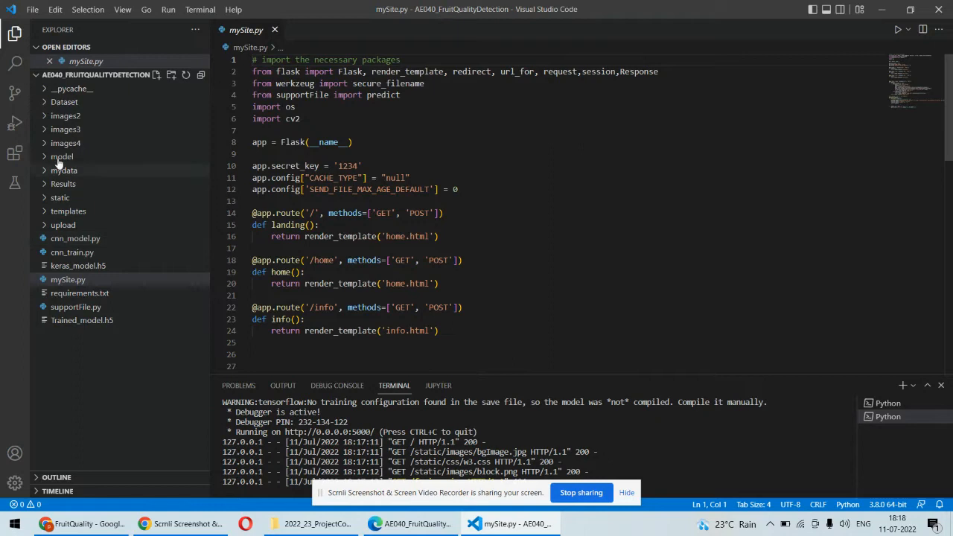
mouse_move(61, 156)
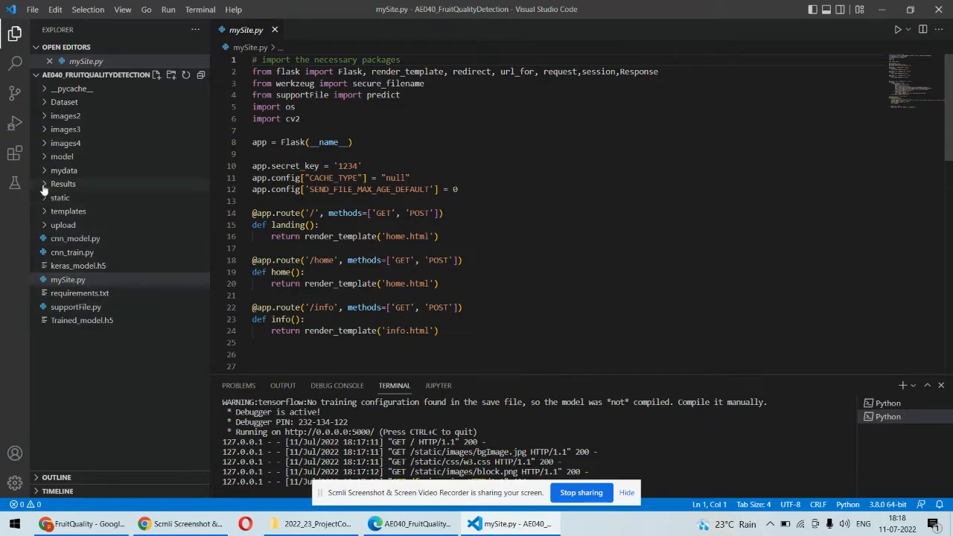
Step: Expand the templates folder to show home.html, image.html, info.html and layout.html
left_click(69, 211)
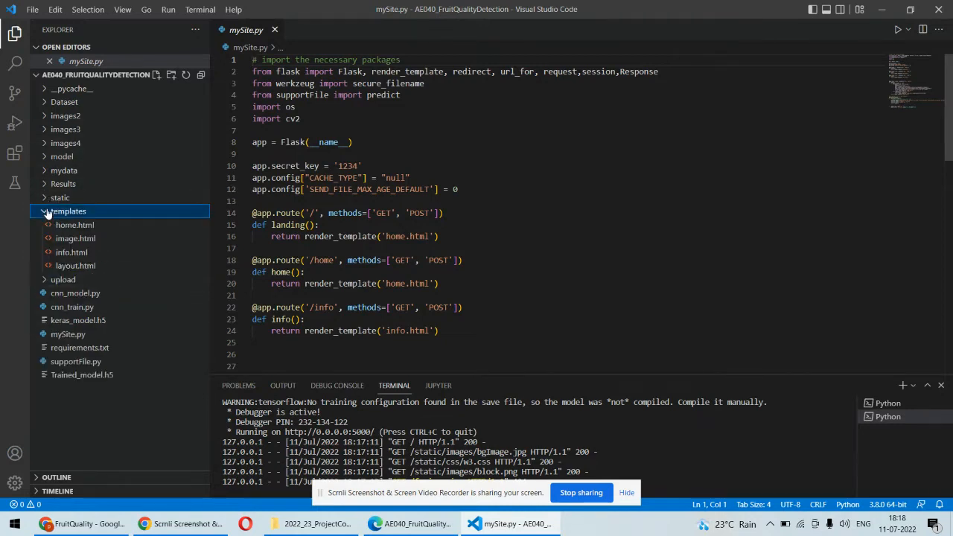
left_click(68, 212)
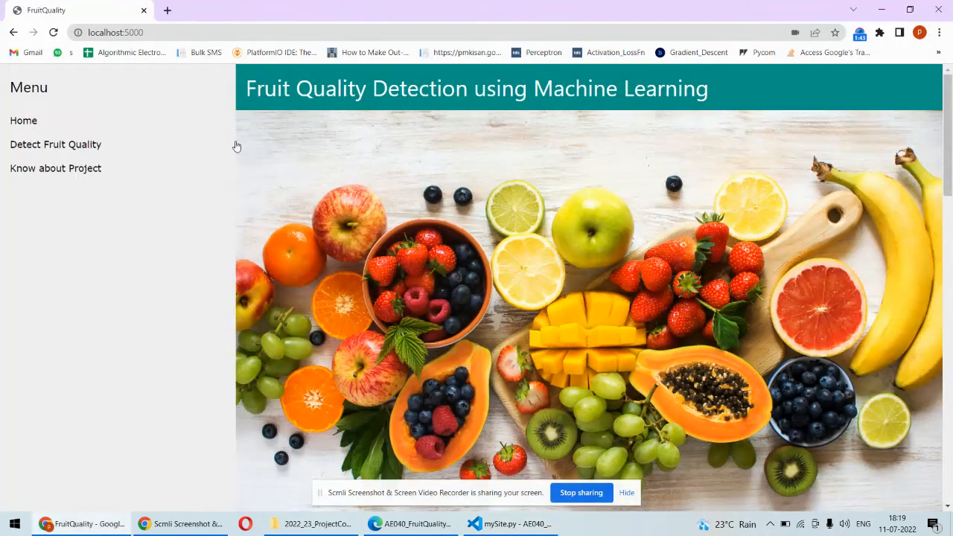
mouse_move(648, 495)
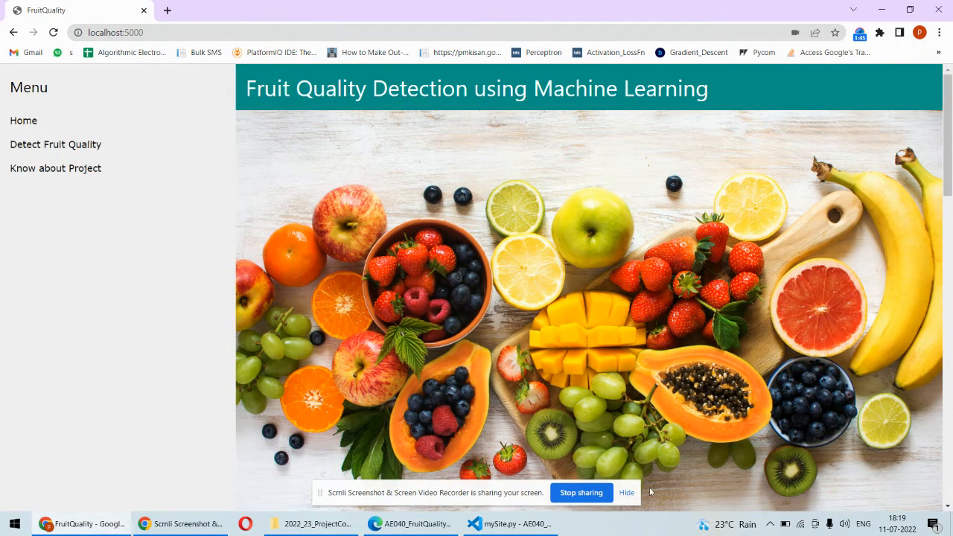
Step: View the 'Know about Project' page's Abstract, Introduction and Literature Survey, returning to the top
scroll("down", 3)
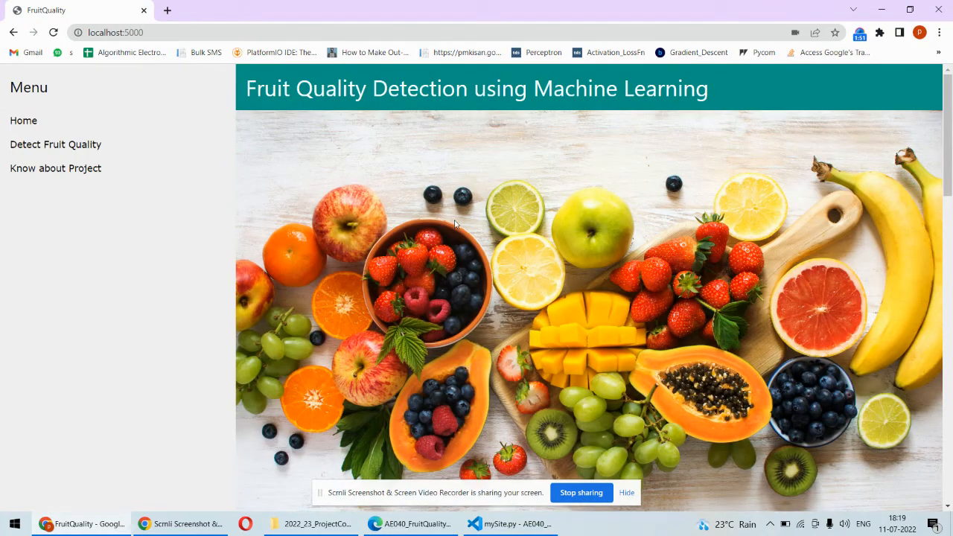
mouse_move(49, 146)
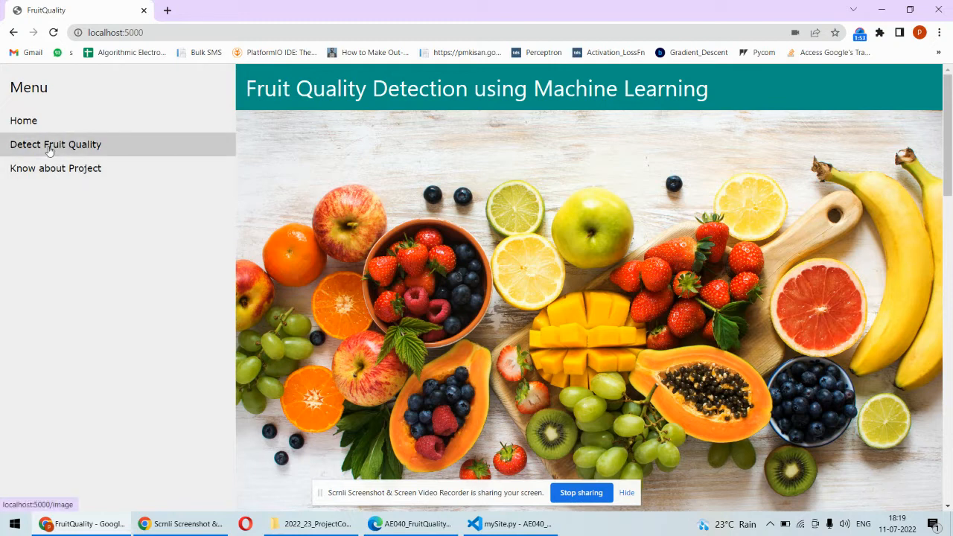
left_click(55, 145)
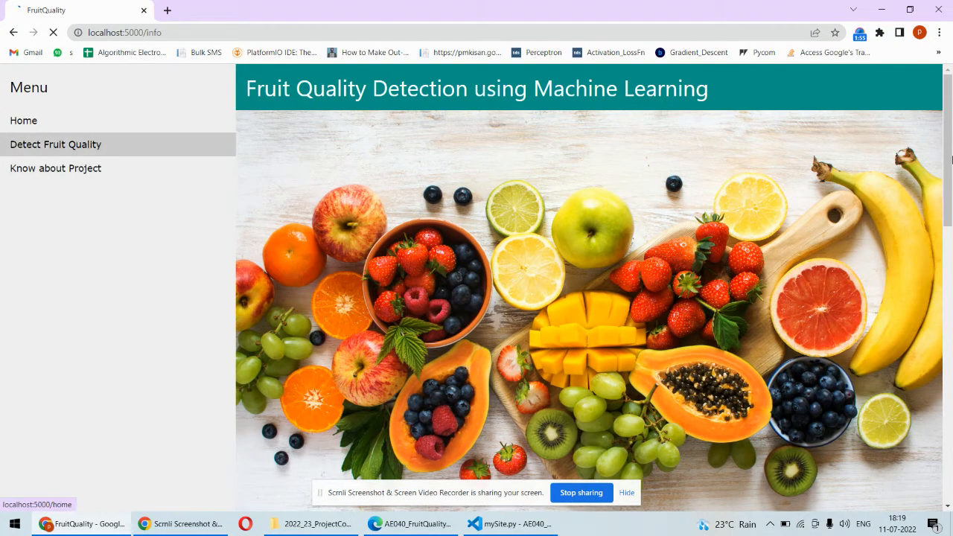
scroll("down", 3)
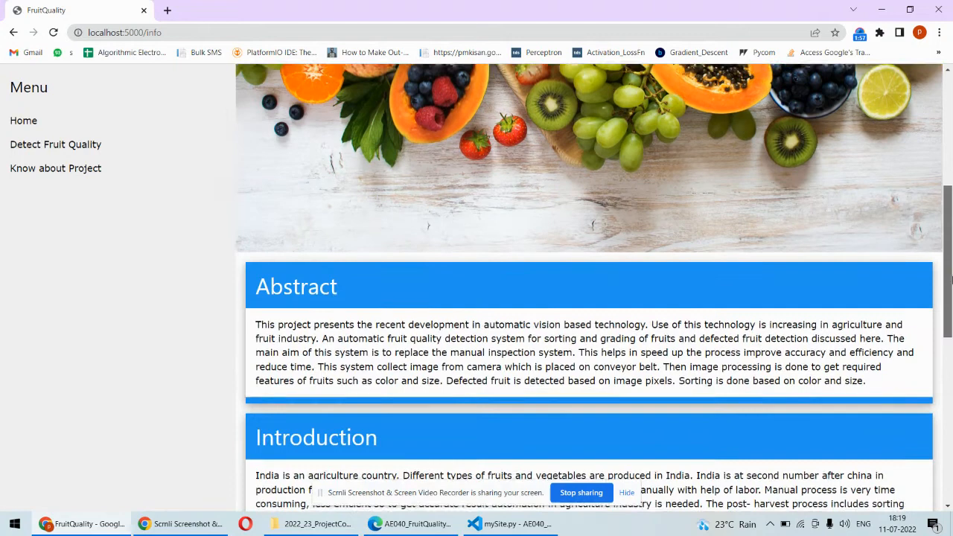
scroll("down", 3)
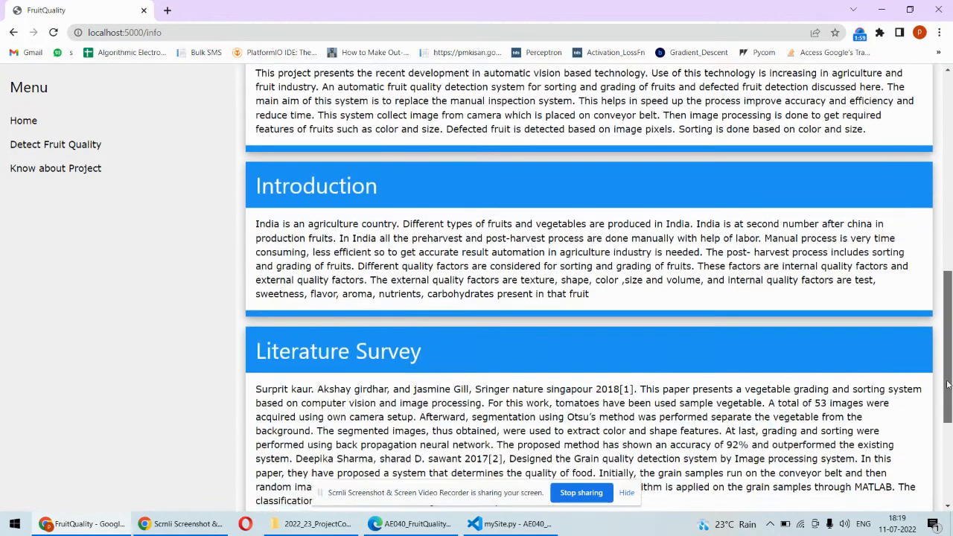
scroll("up", 3)
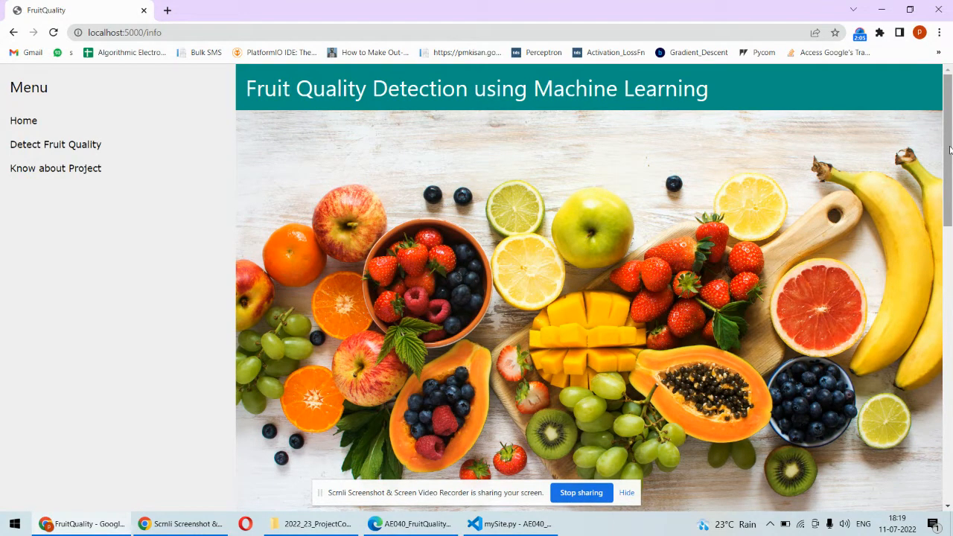
mouse_move(77, 148)
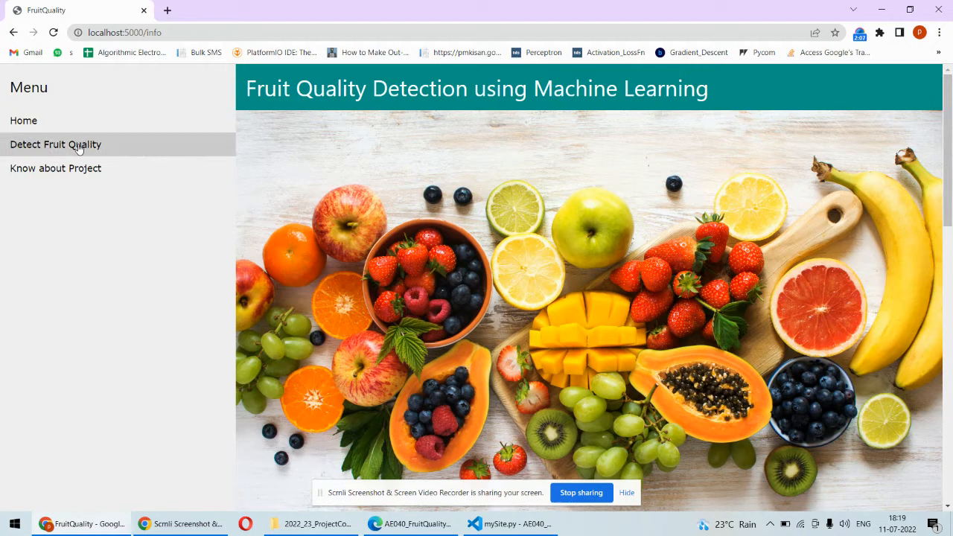
Step: Upload a pomegranate image on the Detect Fruit Quality page and view the Pomegranate / Butterfly Pomegranate result
left_click(55, 145)
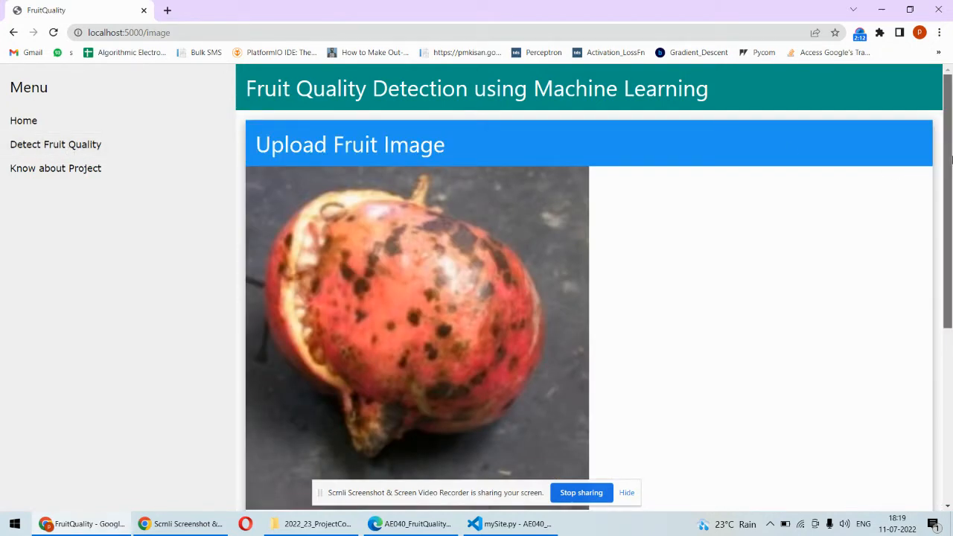
scroll("down", 3)
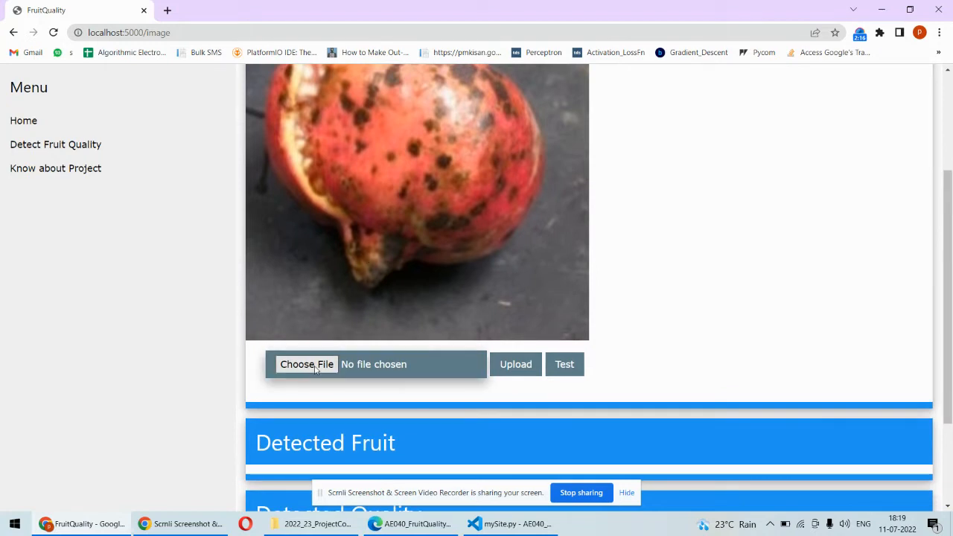
left_click(307, 363)
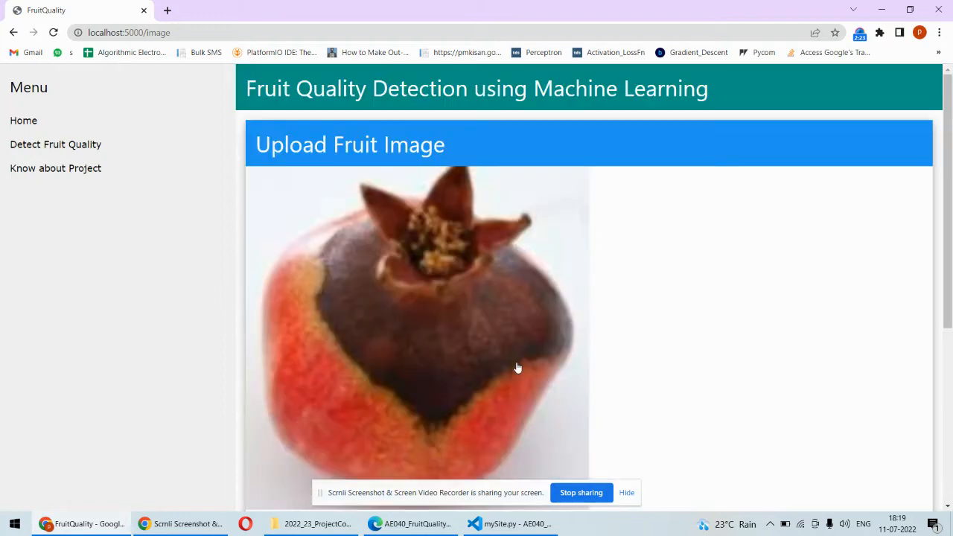
scroll("down", 3)
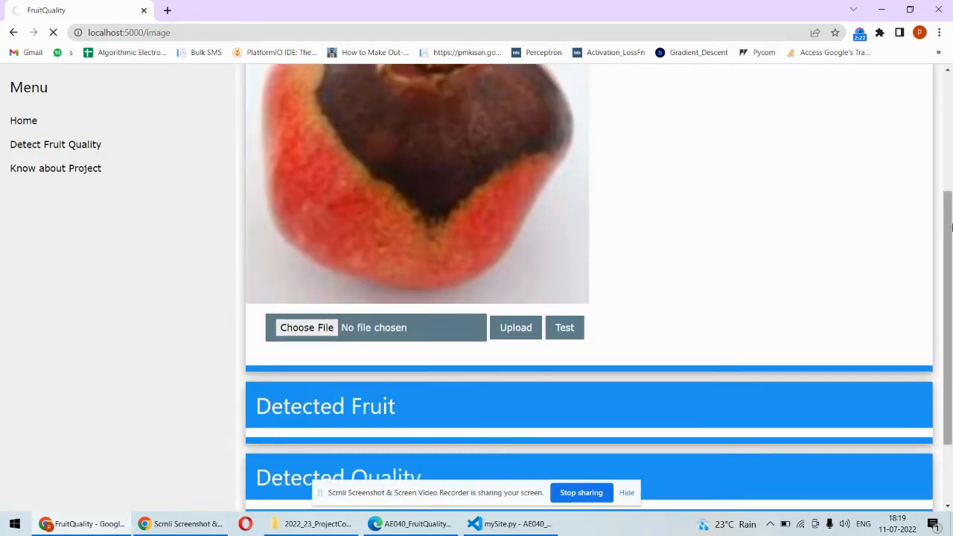
scroll("down", 3)
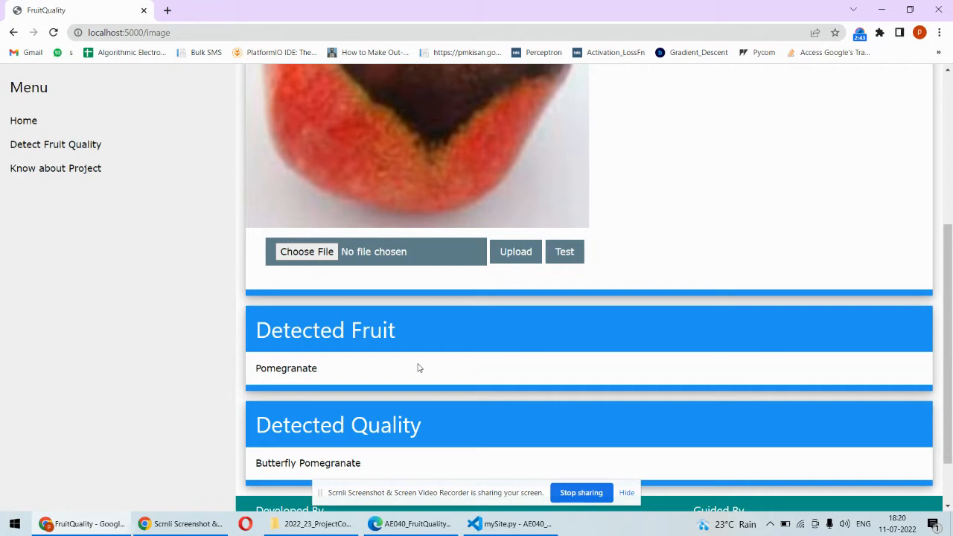
mouse_move(349, 362)
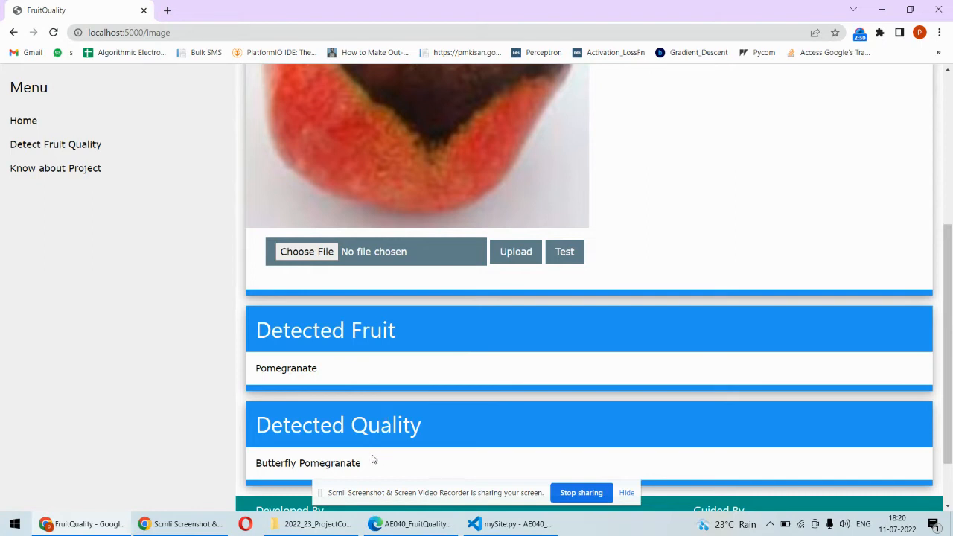
mouse_move(405, 464)
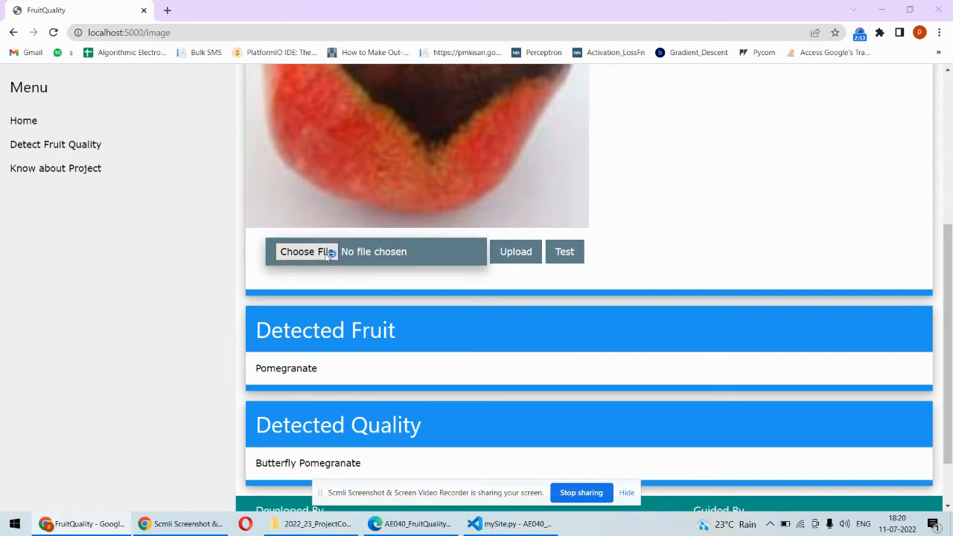
Step: Choose a rotten banana image from images2 > Bad_Quality in the project folder
left_click(305, 250)
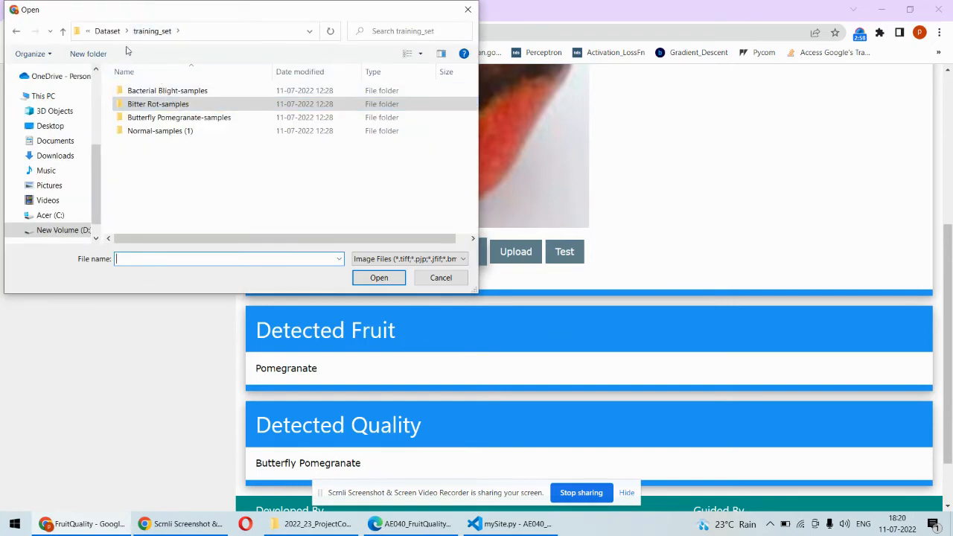
left_click(107, 31)
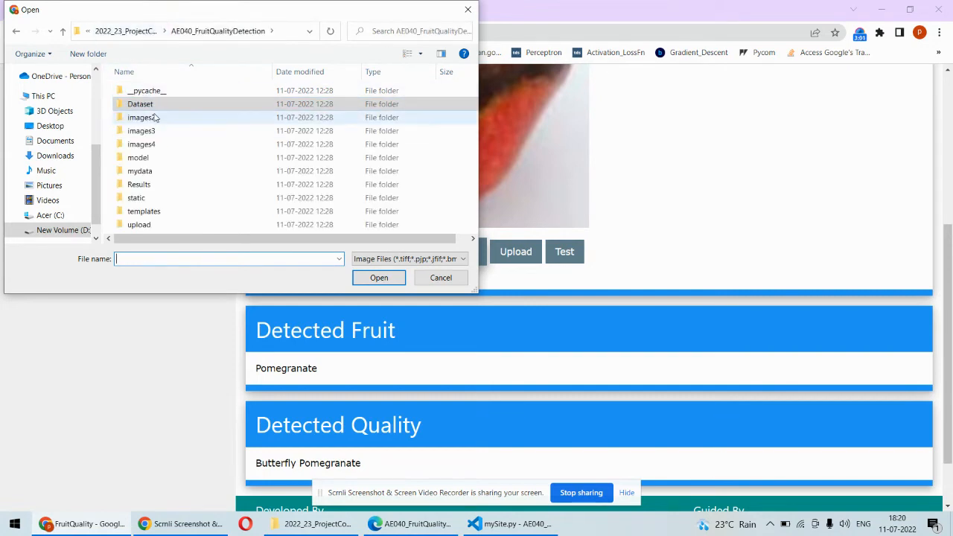
double_click(140, 117)
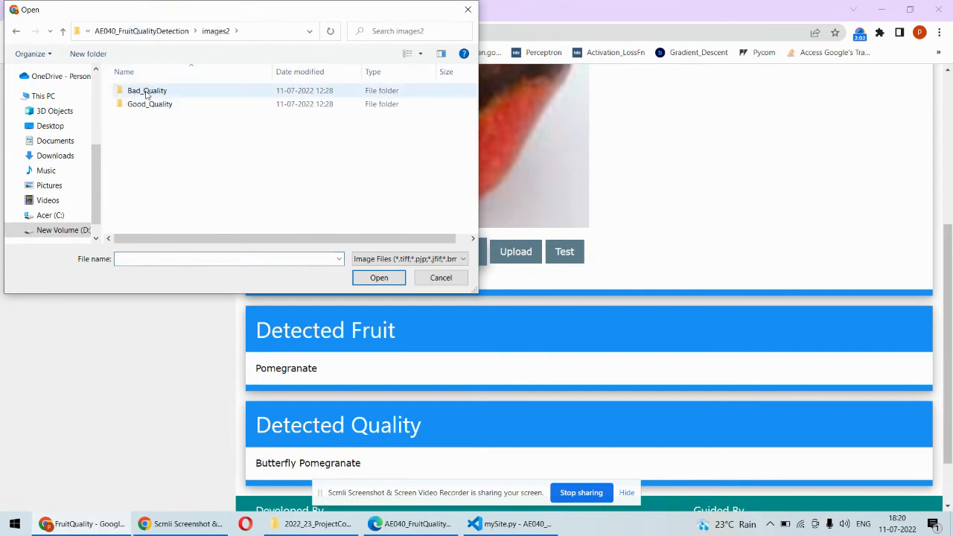
double_click(146, 91)
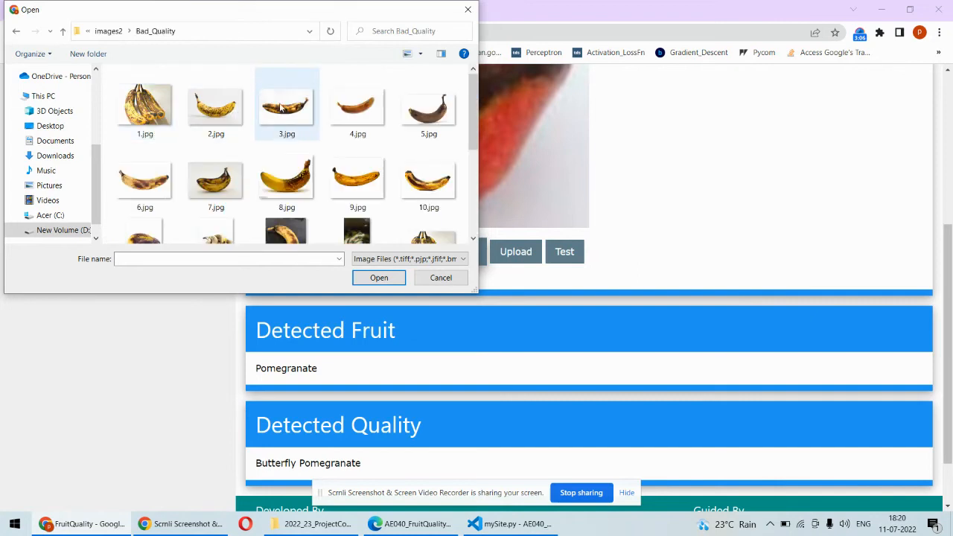
left_click(378, 279)
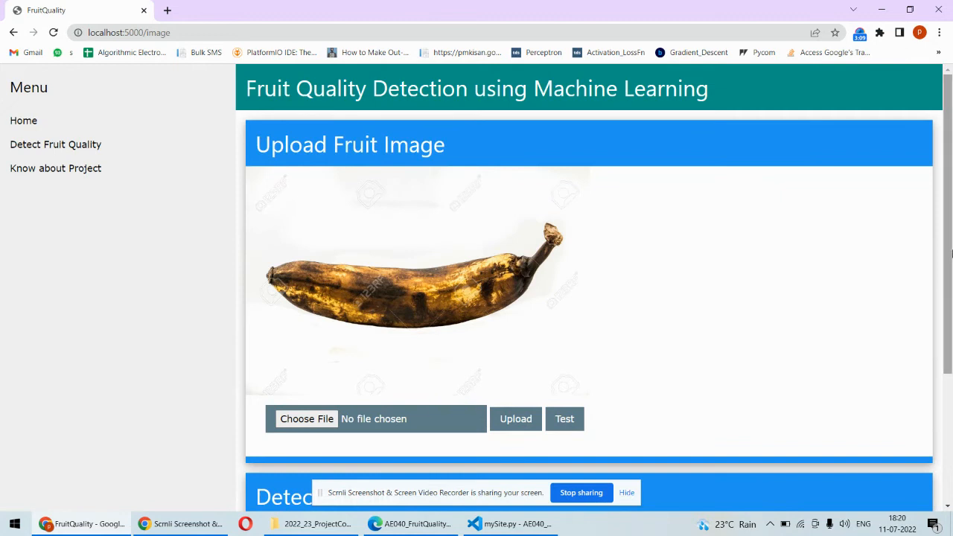
Step: Run detection and view the result: fruit Banana, quality Black Rot
scroll("down", 3)
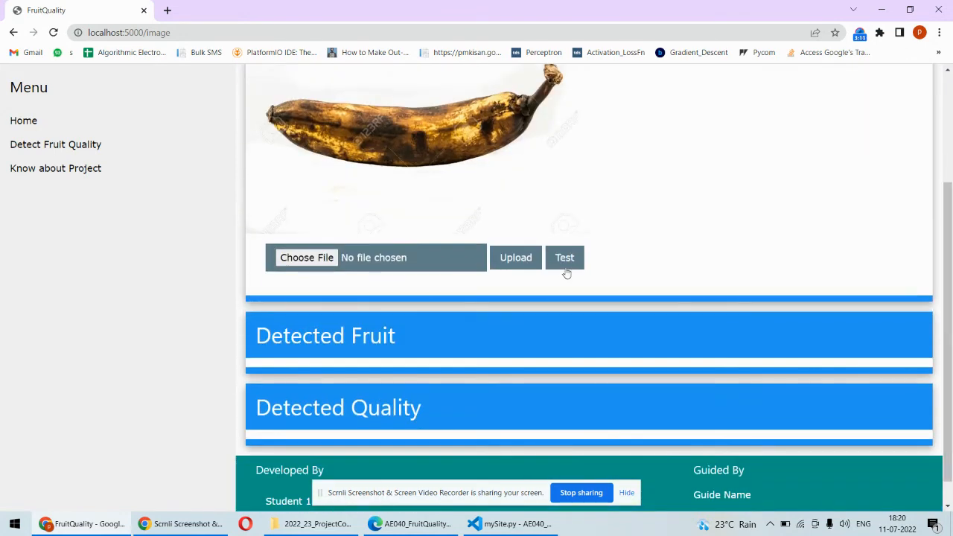
left_click(564, 258)
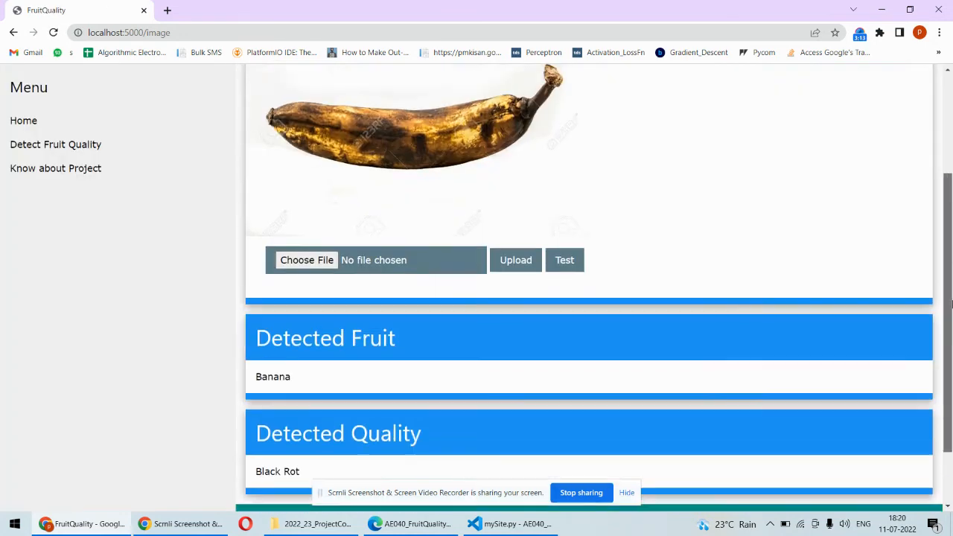
scroll("down", 3)
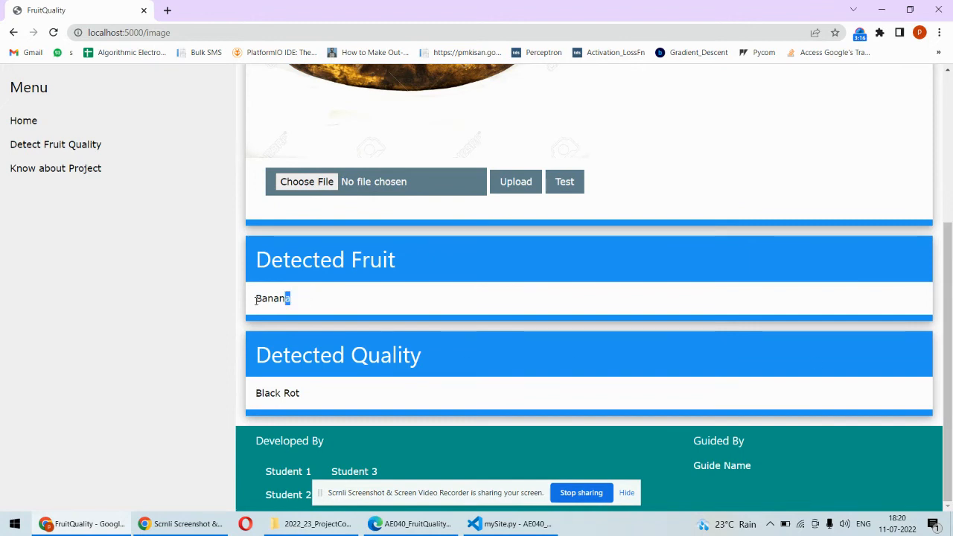